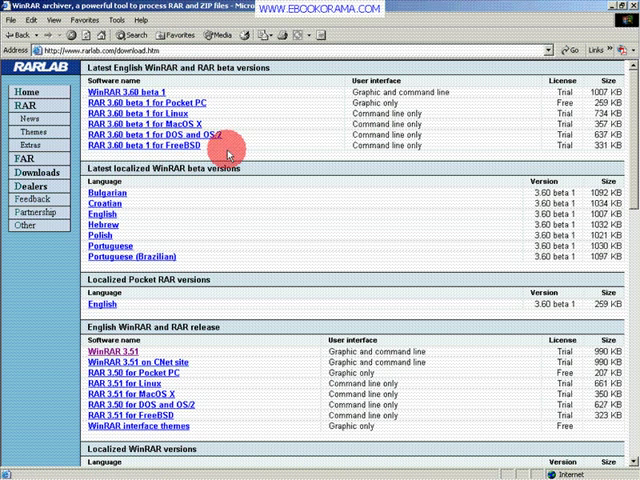
pyautogui.moveTo(308, 260)
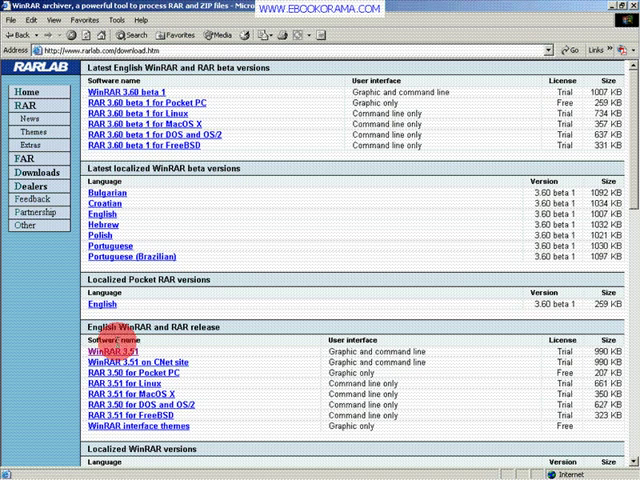
pyautogui.moveTo(108, 352)
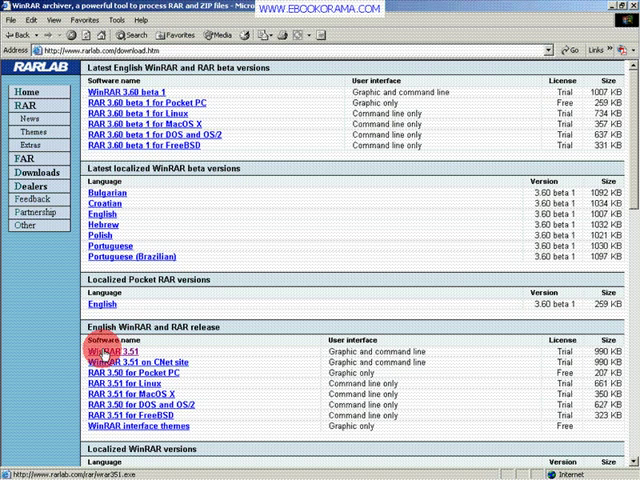
# - Download the WinRAR 3.51 installer and save it as wrar351 in My Documents
pyautogui.click(106, 352)
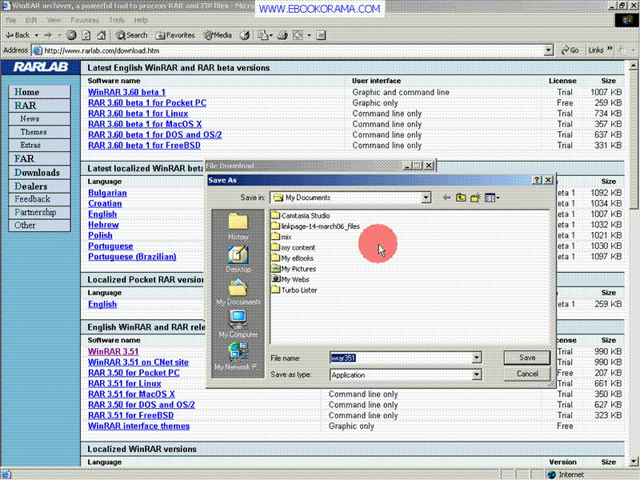
pyautogui.click(496, 358)
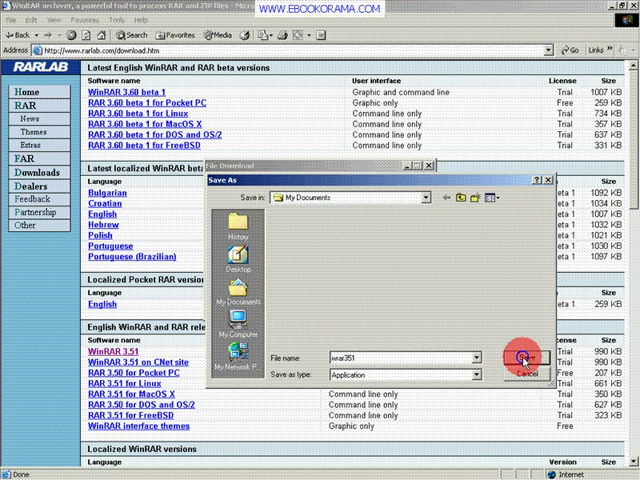
pyautogui.click(520, 358)
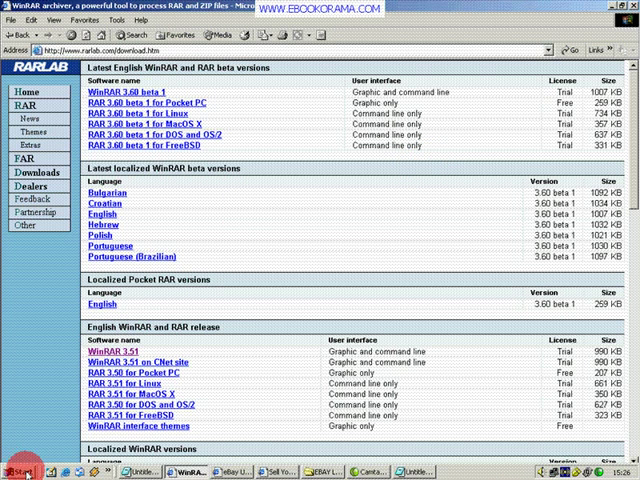
# - Run wrar351 from My Documents in Explorer and accept the WinRAR setup options
pyautogui.rightClick(12, 472)
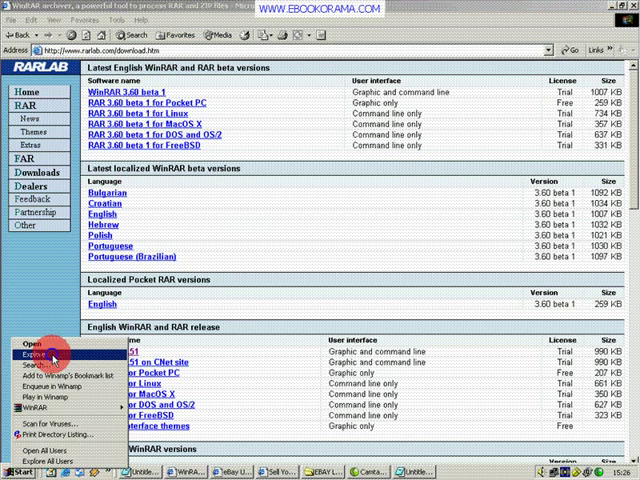
pyautogui.click(32, 356)
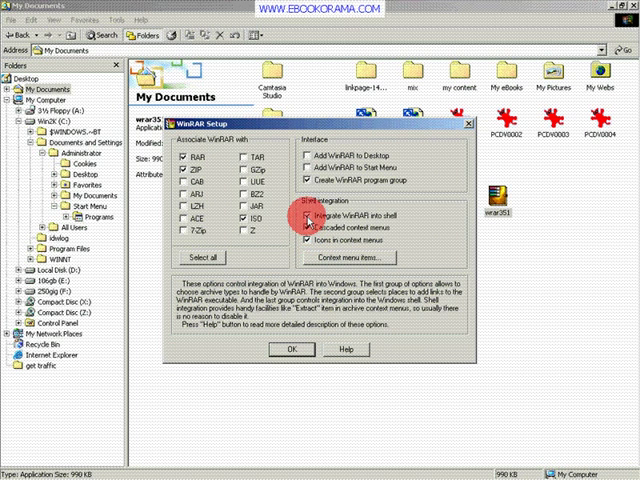
pyautogui.click(304, 228)
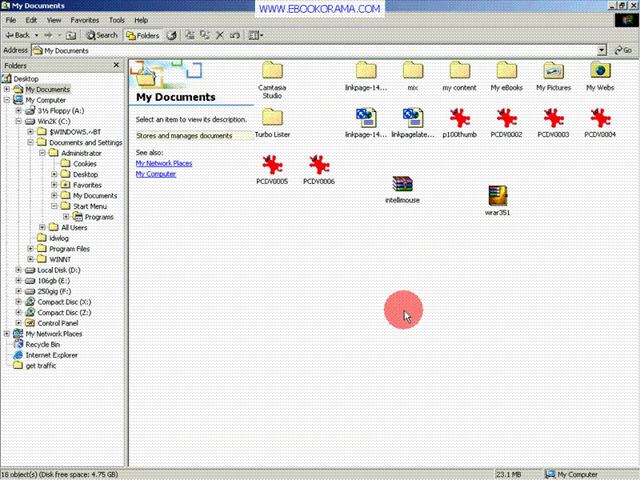
pyautogui.moveTo(444, 252)
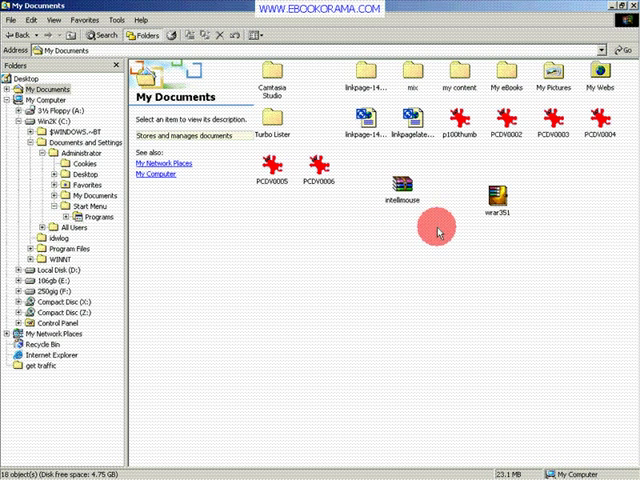
# - Delete the wrar351 installer file from My Documents
pyautogui.click(496, 190)
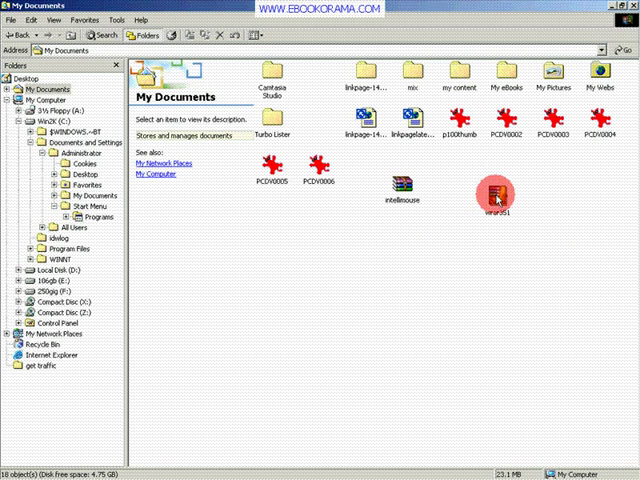
pyautogui.click(490, 196)
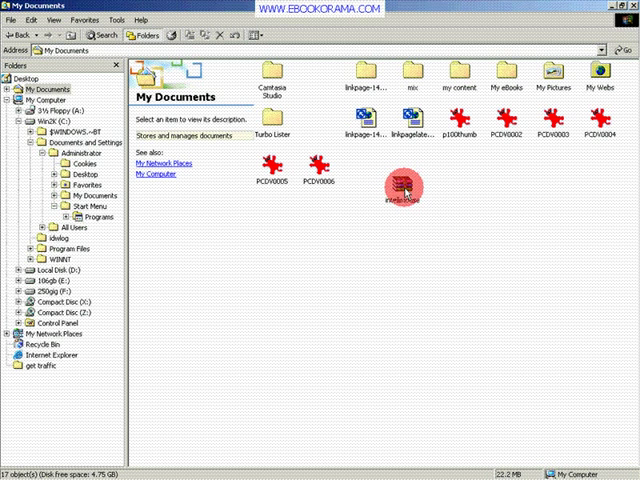
# - Extract the intellimouse zip into an intellimouse\ folder via the WinRAR context menu
pyautogui.rightClick(410, 184)
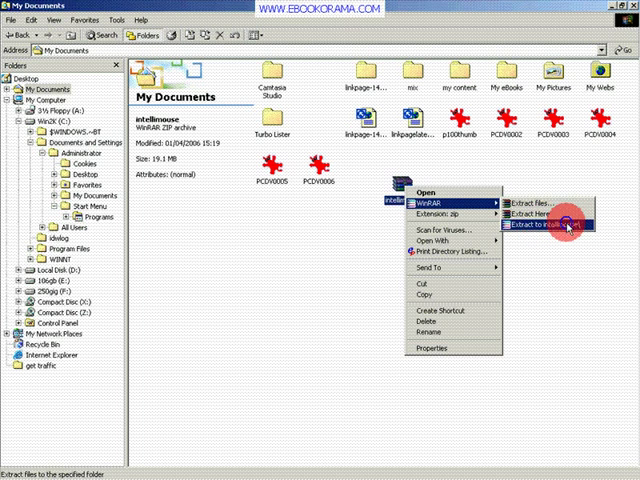
pyautogui.click(538, 226)
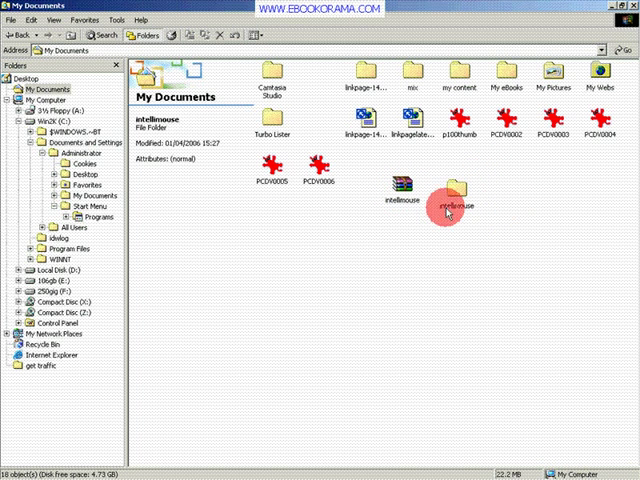
pyautogui.click(456, 276)
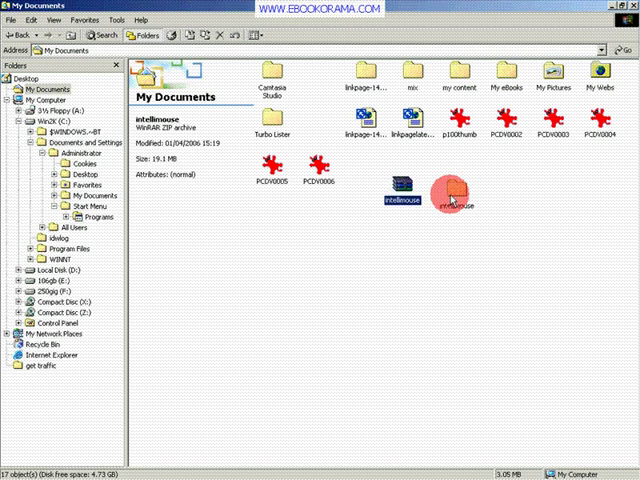
# - Add the extracted intellimouse folder to a new archive via the WinRAR context menu
pyautogui.click(456, 186)
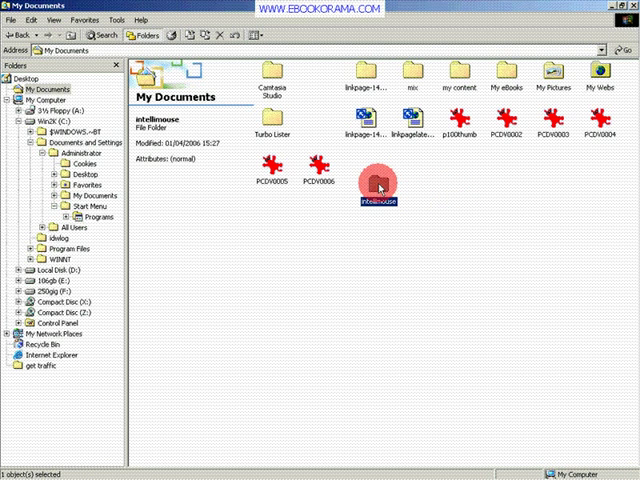
pyautogui.rightClick(376, 190)
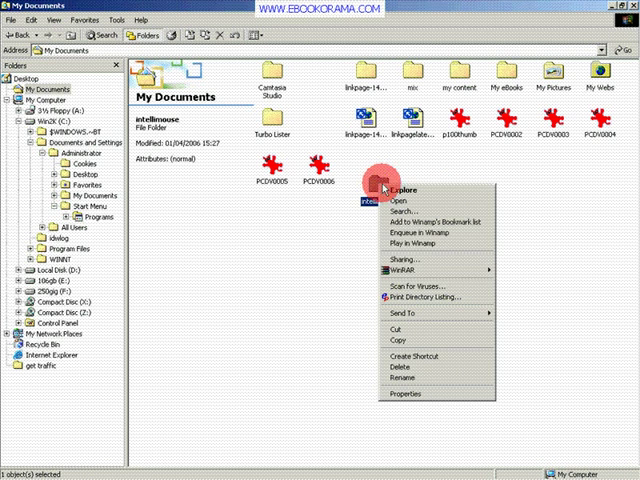
pyautogui.moveTo(410, 280)
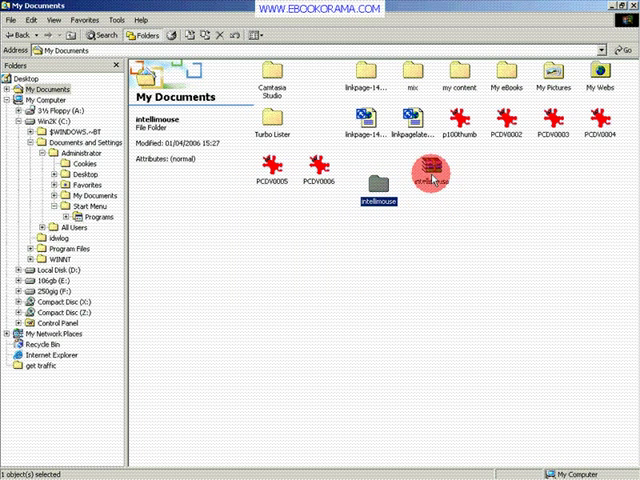
pyautogui.click(432, 190)
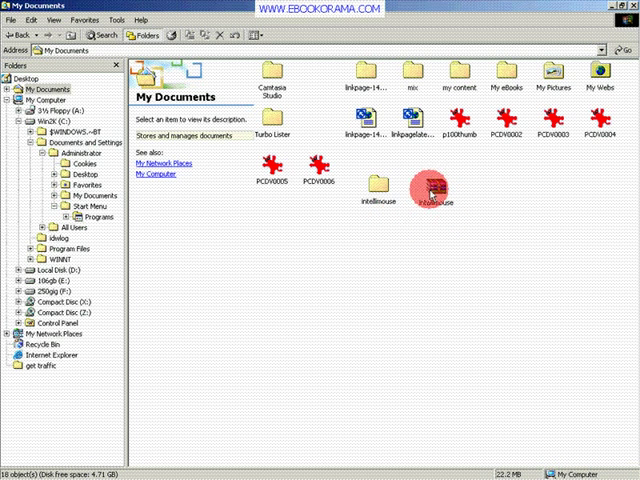
# - Review WinRAR's Extract files destination path for the intellimouse archive and confirm it
pyautogui.click(380, 196)
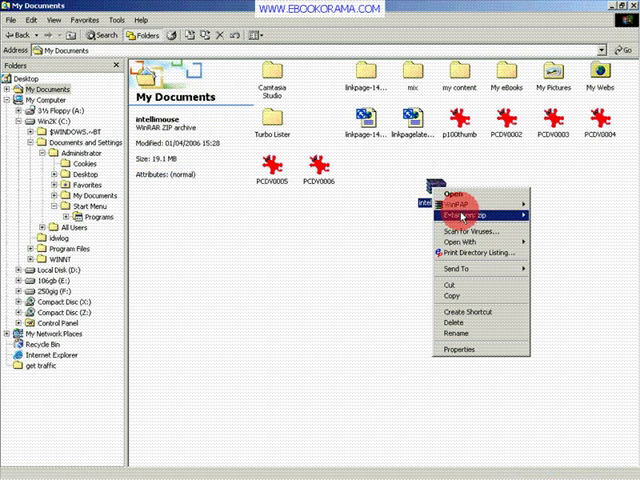
pyautogui.moveTo(448, 204)
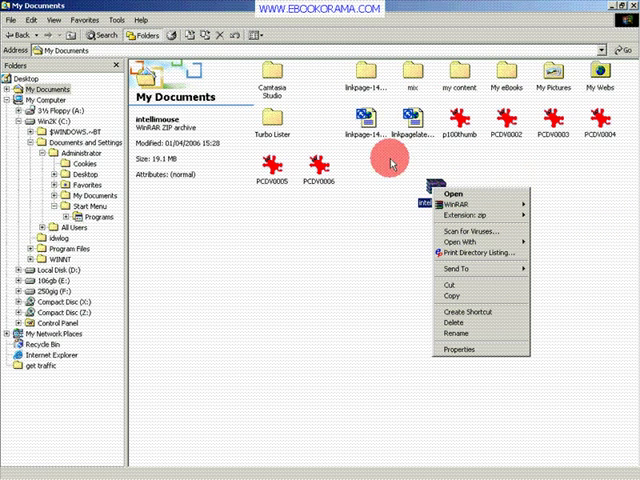
pyautogui.moveTo(436, 200)
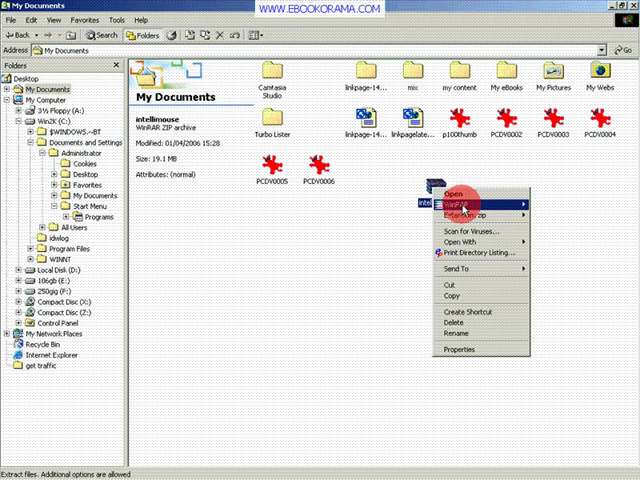
pyautogui.moveTo(456, 206)
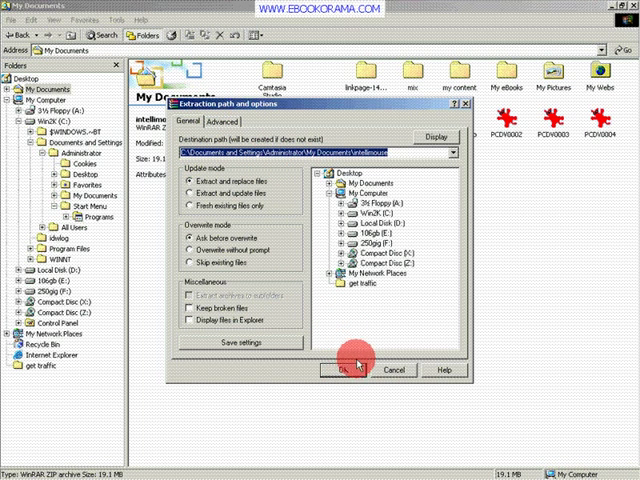
pyautogui.moveTo(404, 420)
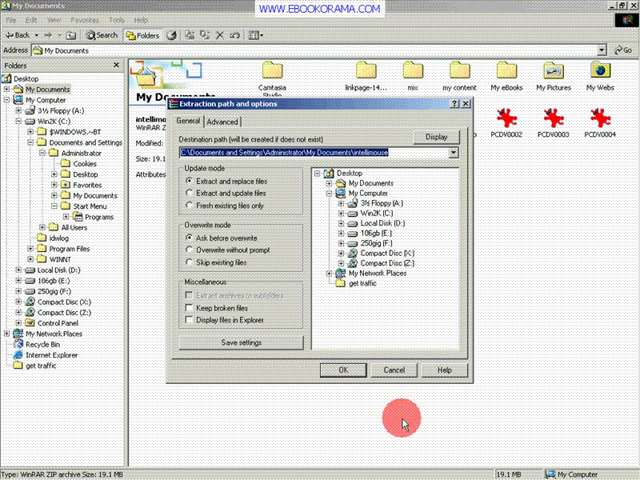
pyautogui.click(340, 370)
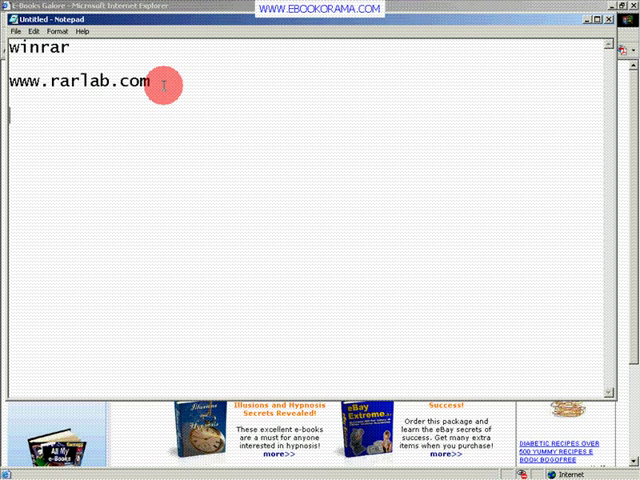
# - Add 'ebookoramacom' as a third line in the Notepad note
pyautogui.write('eboo')
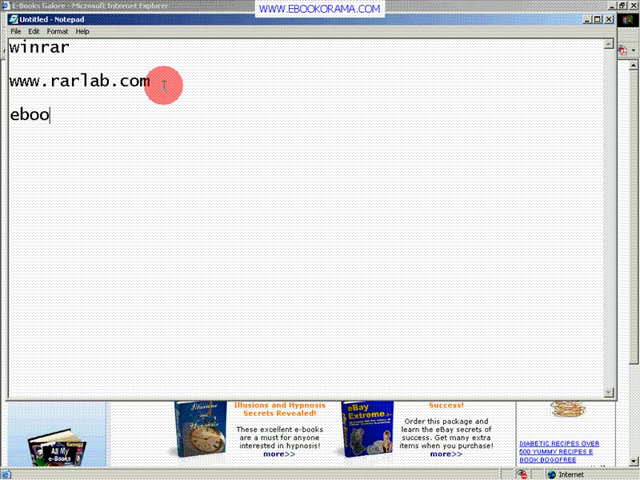
pyautogui.write('koramacom')
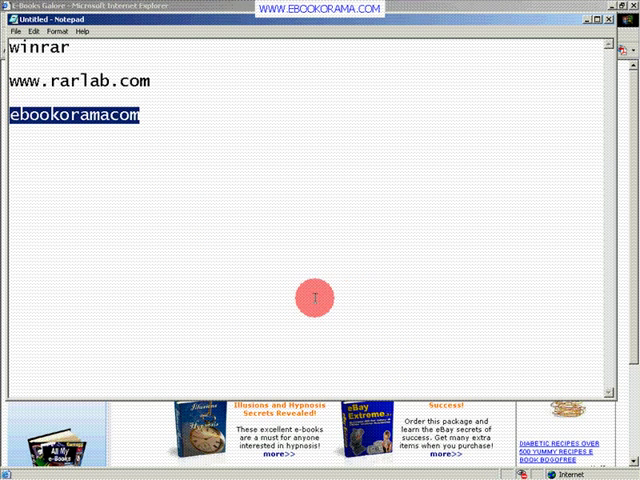
pyautogui.moveTo(196, 68)
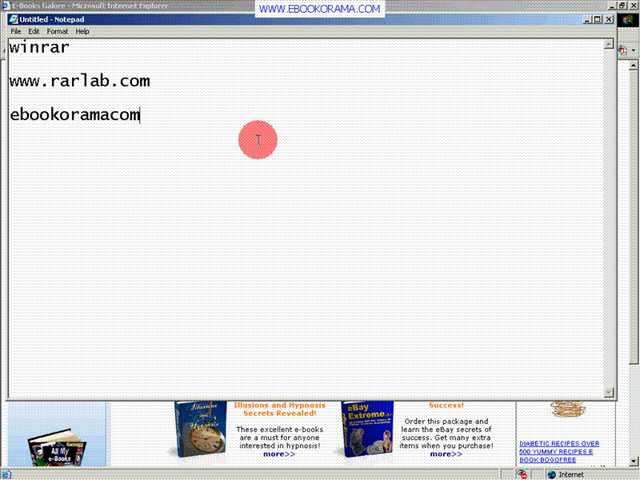
pyautogui.moveTo(302, 148)
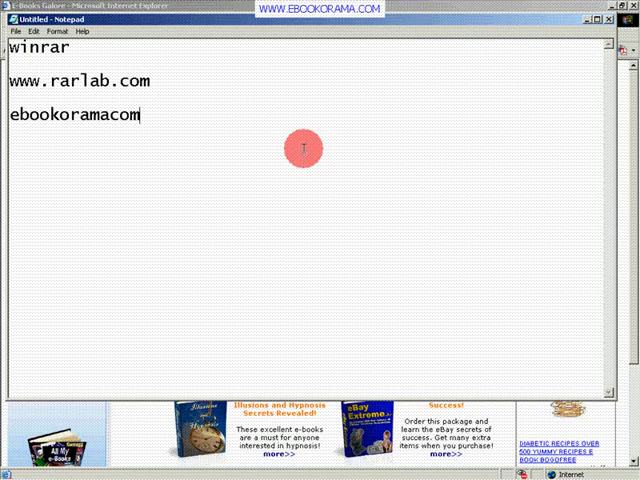